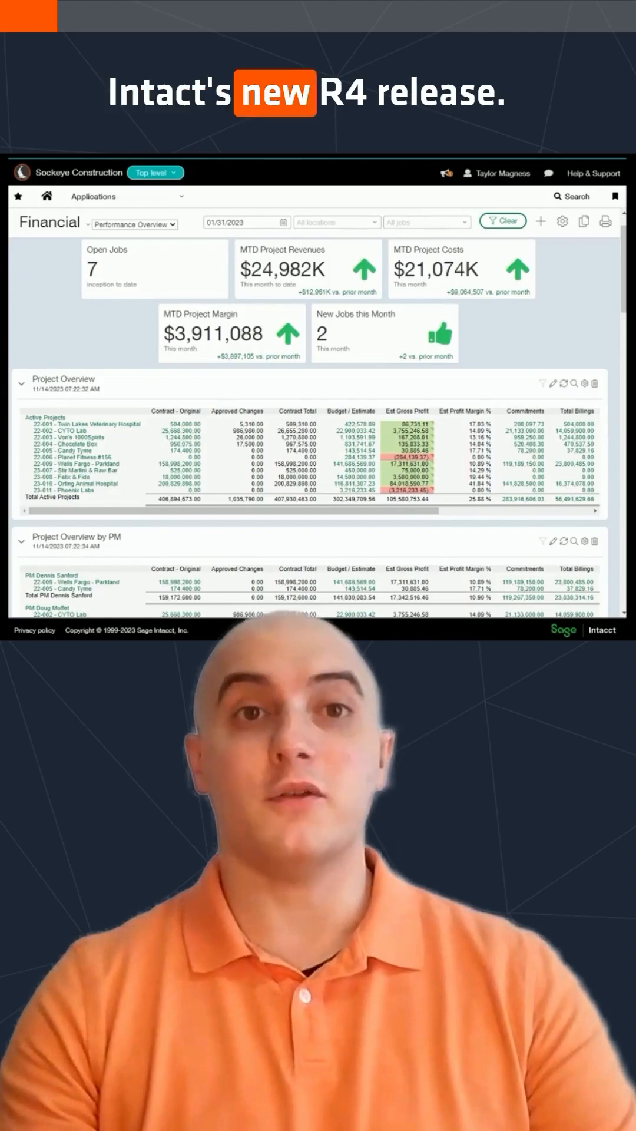
Step: Show the Accounts Payable tasks (Vendors, Bills, Pay bills) from the Applications menu
left_click(92, 196)
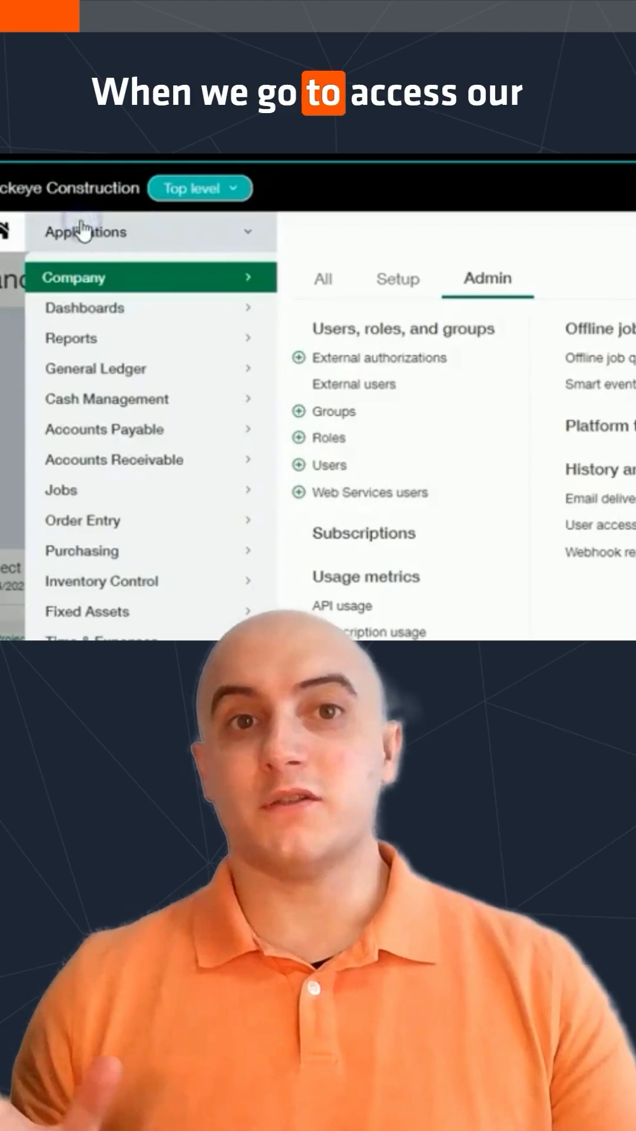
left_click(114, 429)
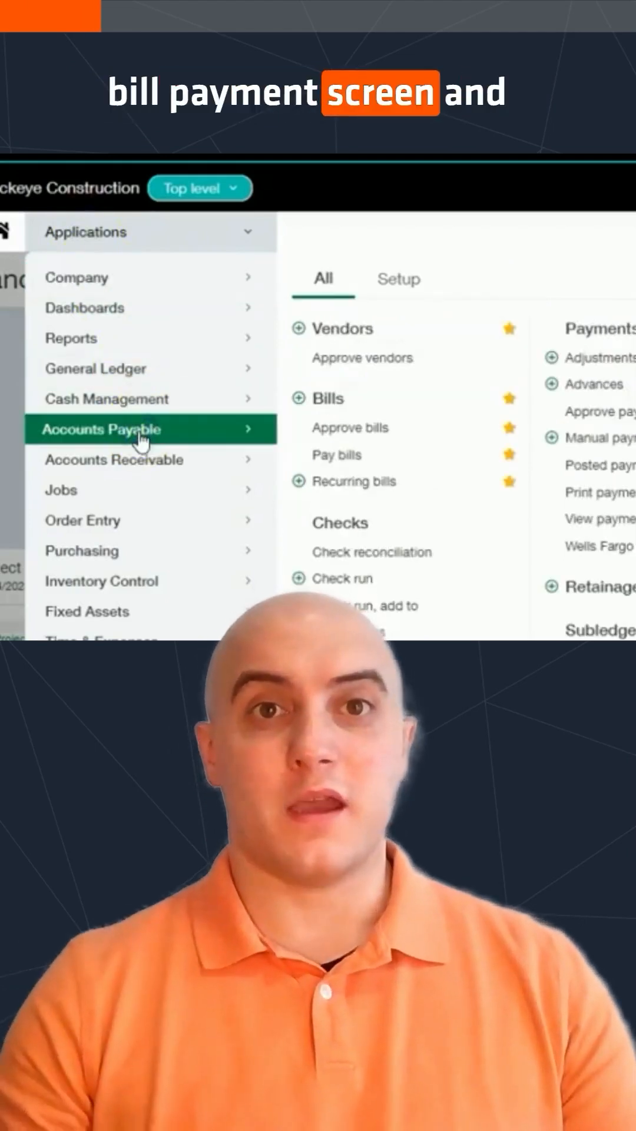